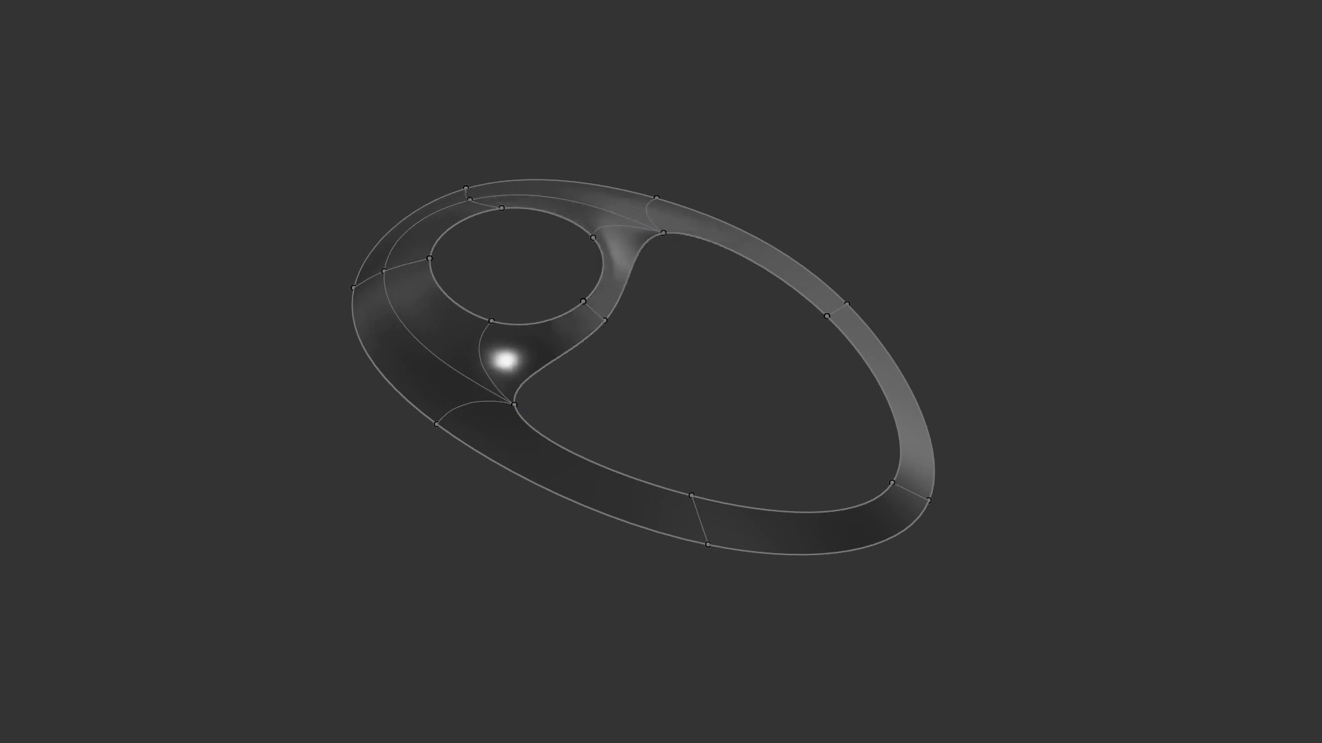
# Display the domed surface patch example in the canvas.
pyautogui.click(831, 518)
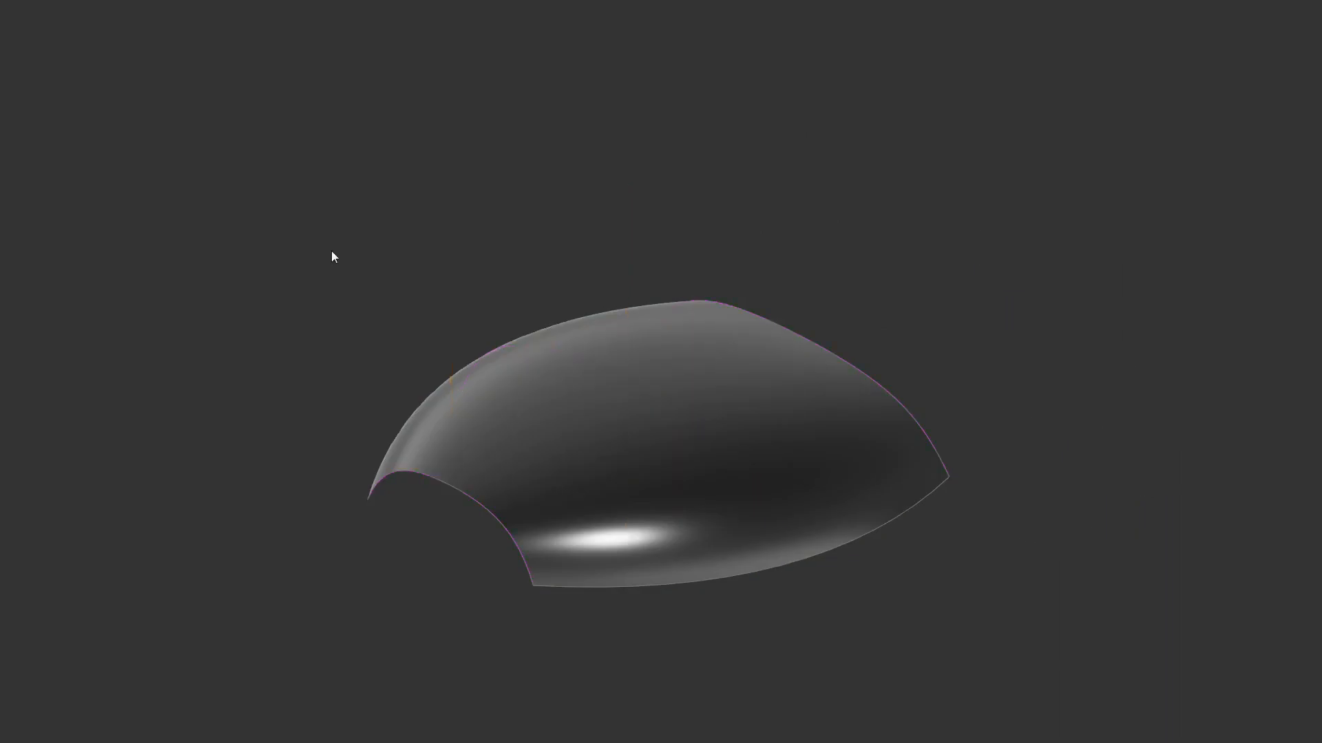
pyautogui.moveTo(348, 152)
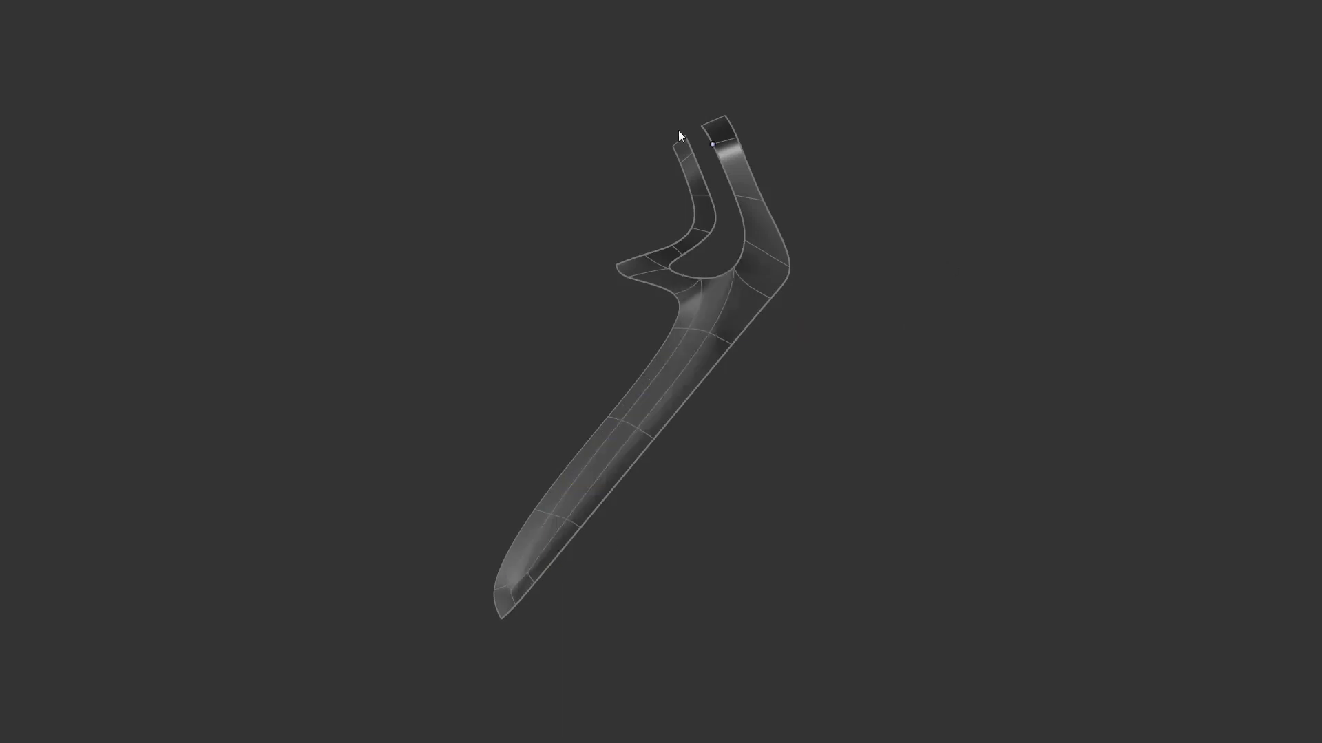
# Select the forked, bent T-spline body to inspect it.
pyautogui.click(708, 186)
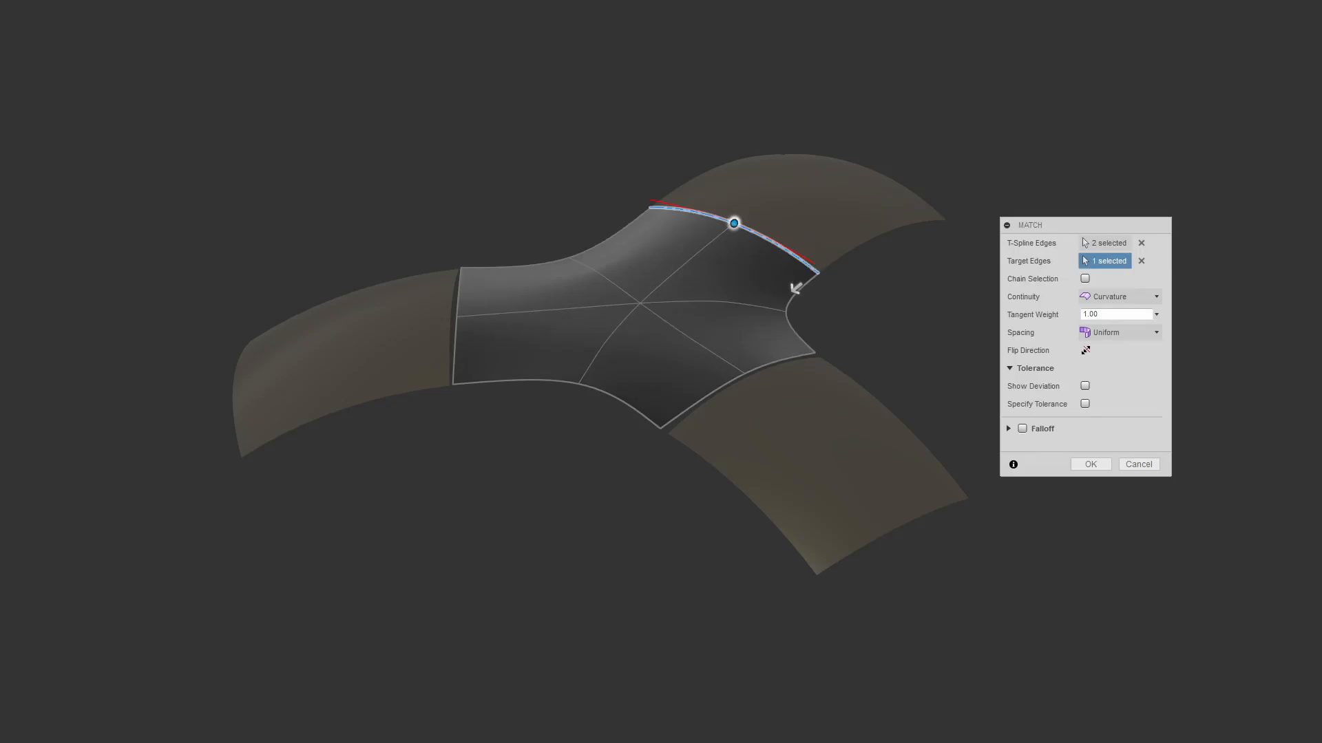
# Match the central patch edges to the neighbouring surface with Curvature continuity.
pyautogui.click(1090, 464)
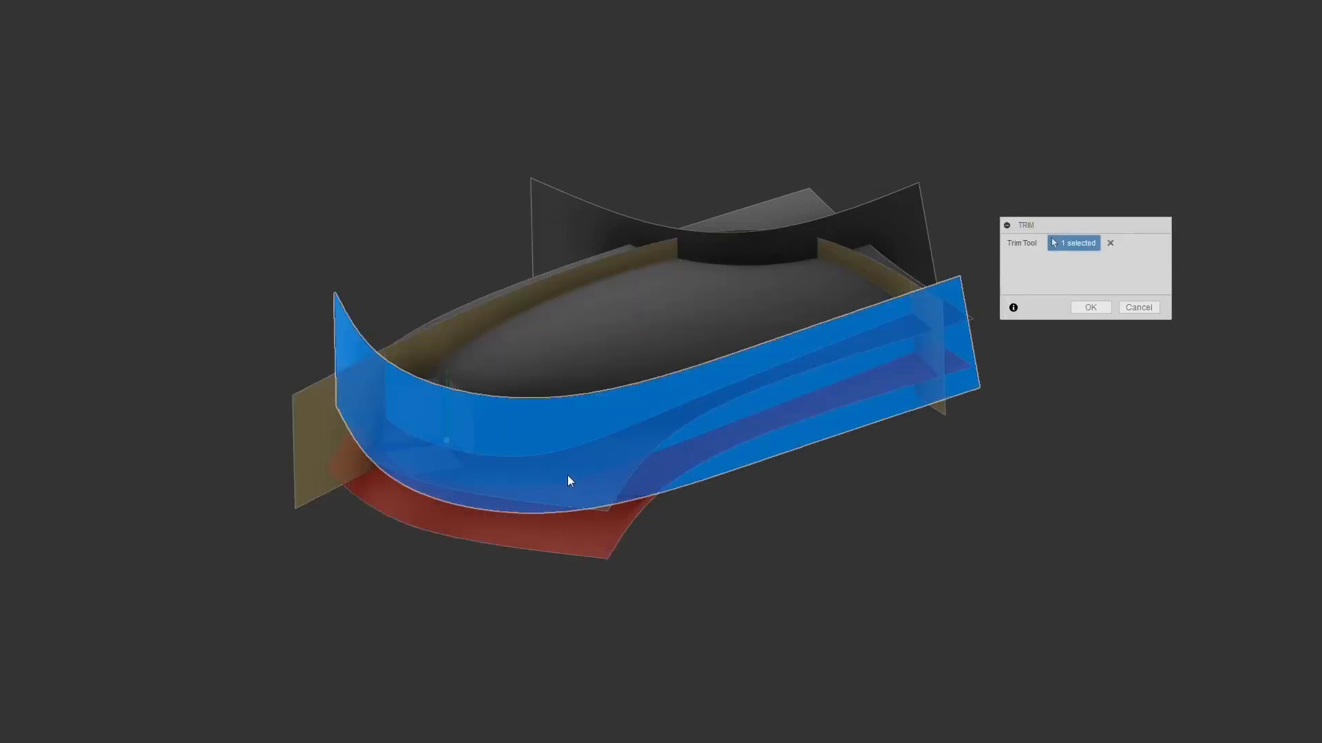
# Trim the overbuilt surfaces around the dome using the blue surface as the tool.
pyautogui.click(1090, 307)
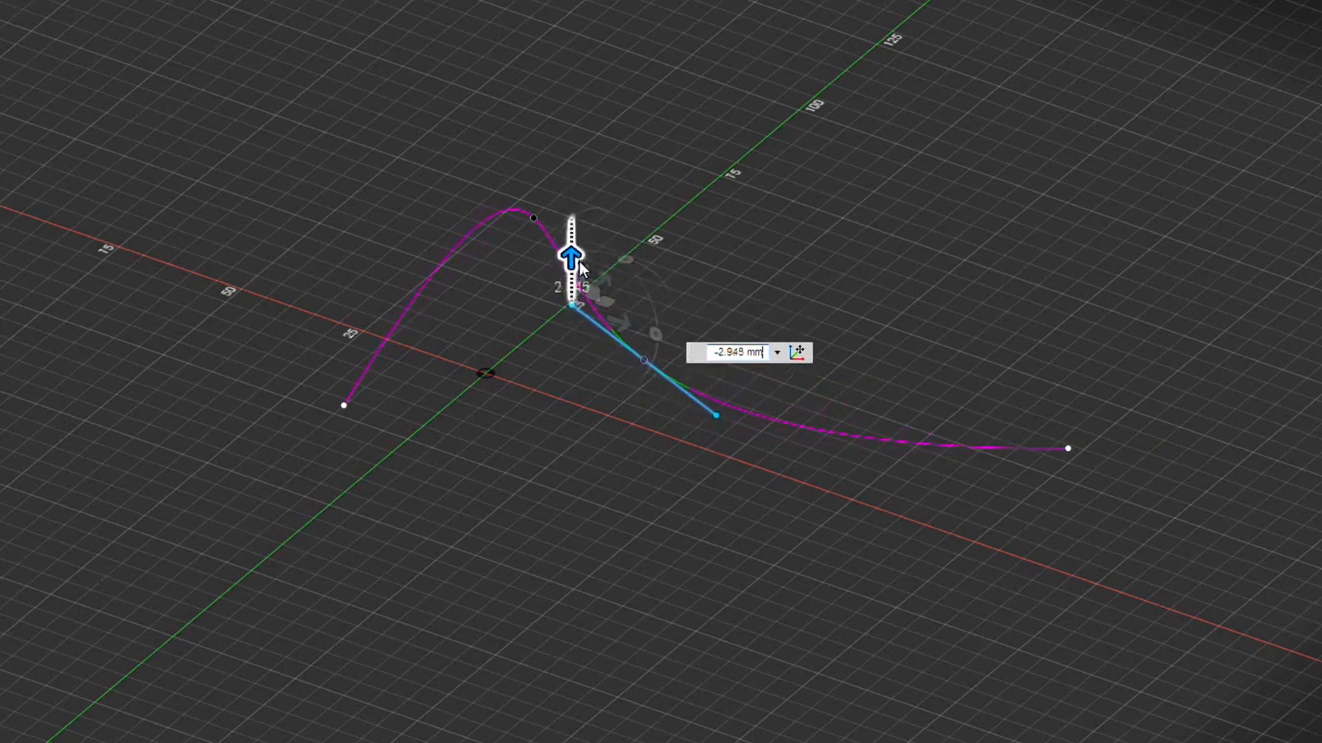
# Drag the spline point below the peak vertically to about +5.9 mm.
pyautogui.moveTo(570, 257); pyautogui.dragTo(570, 271)
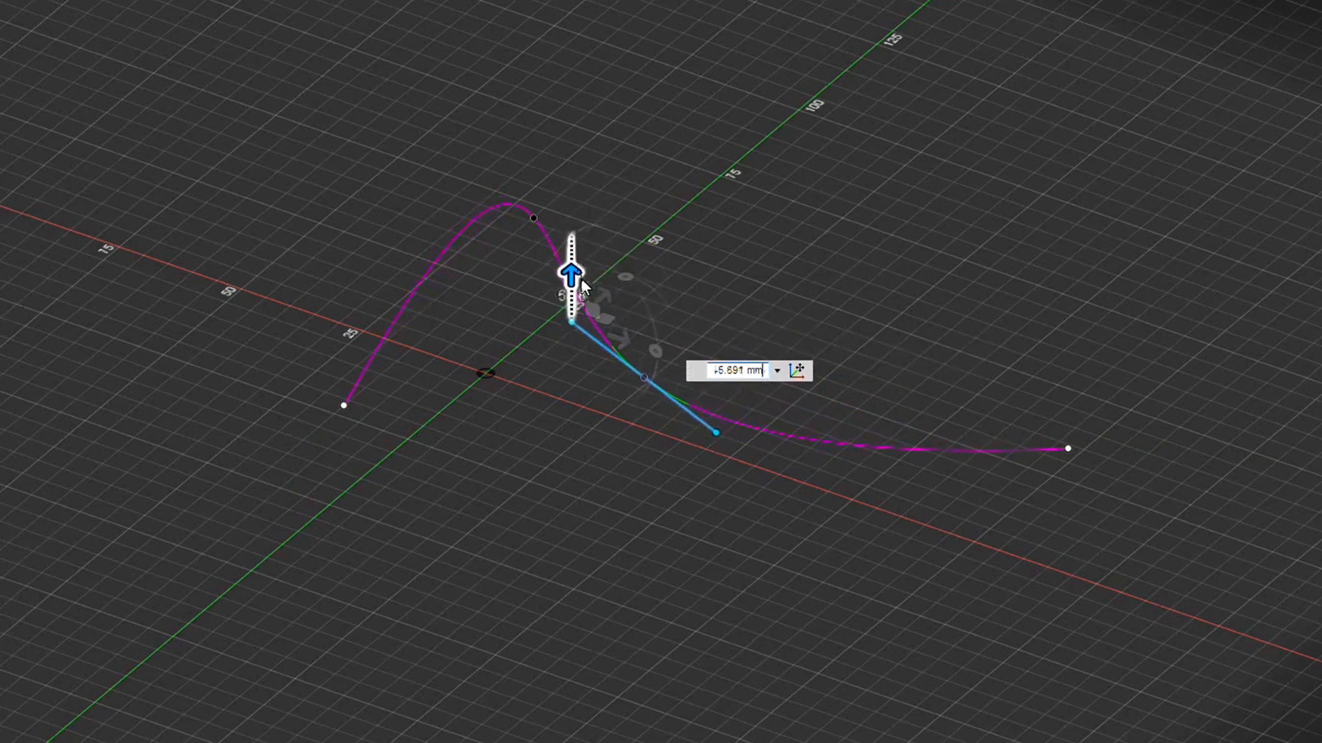